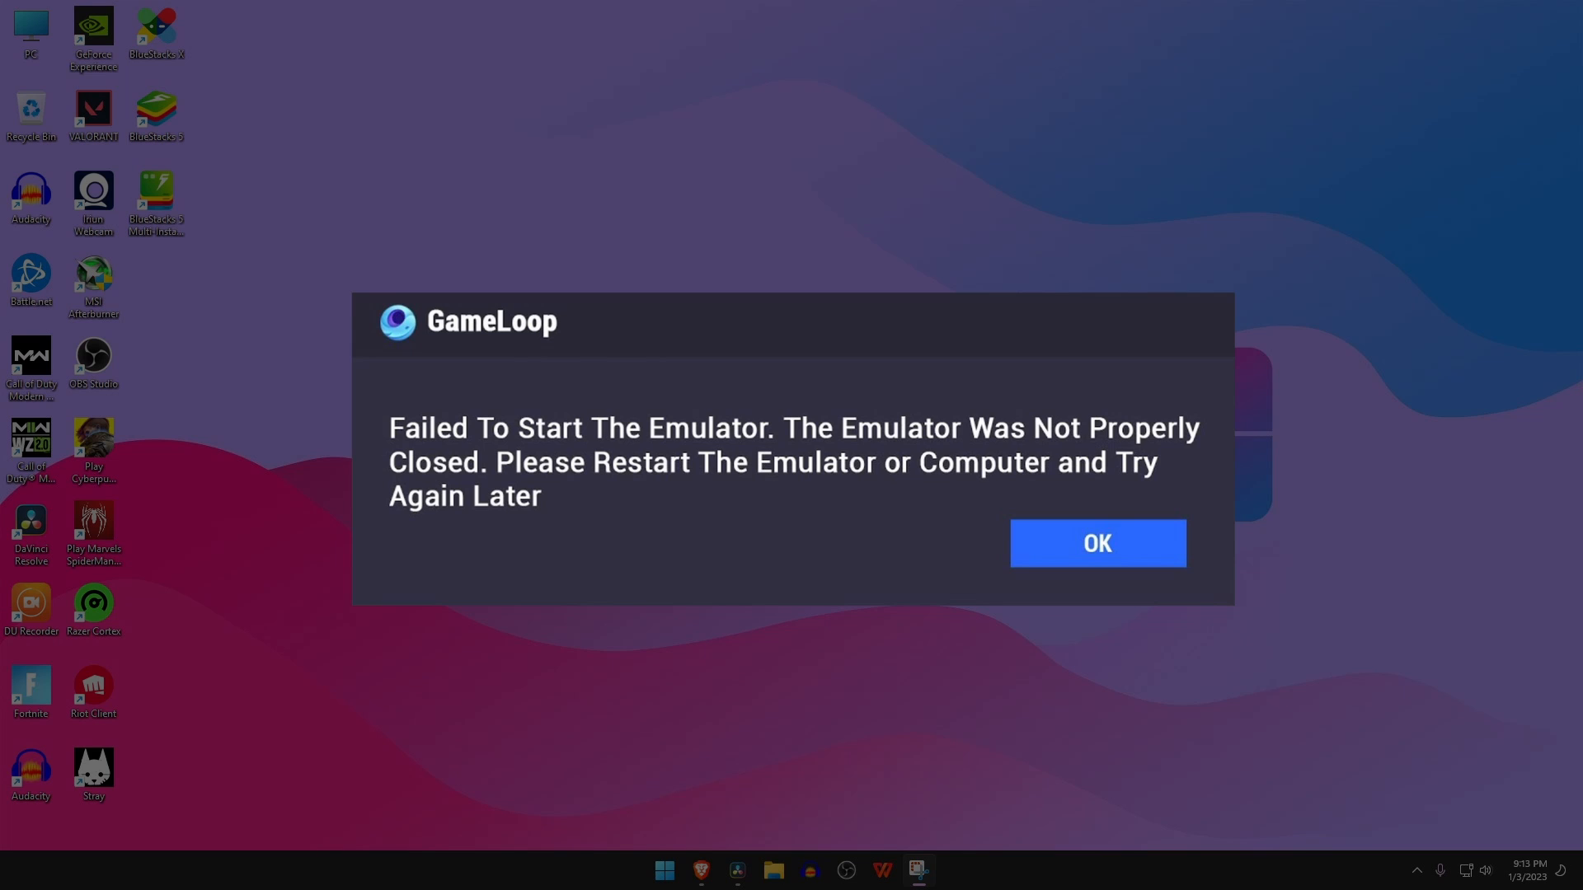
- Dismiss GameLoop's 'Failed To Start The Emulator' error with OK
click(1096, 543)
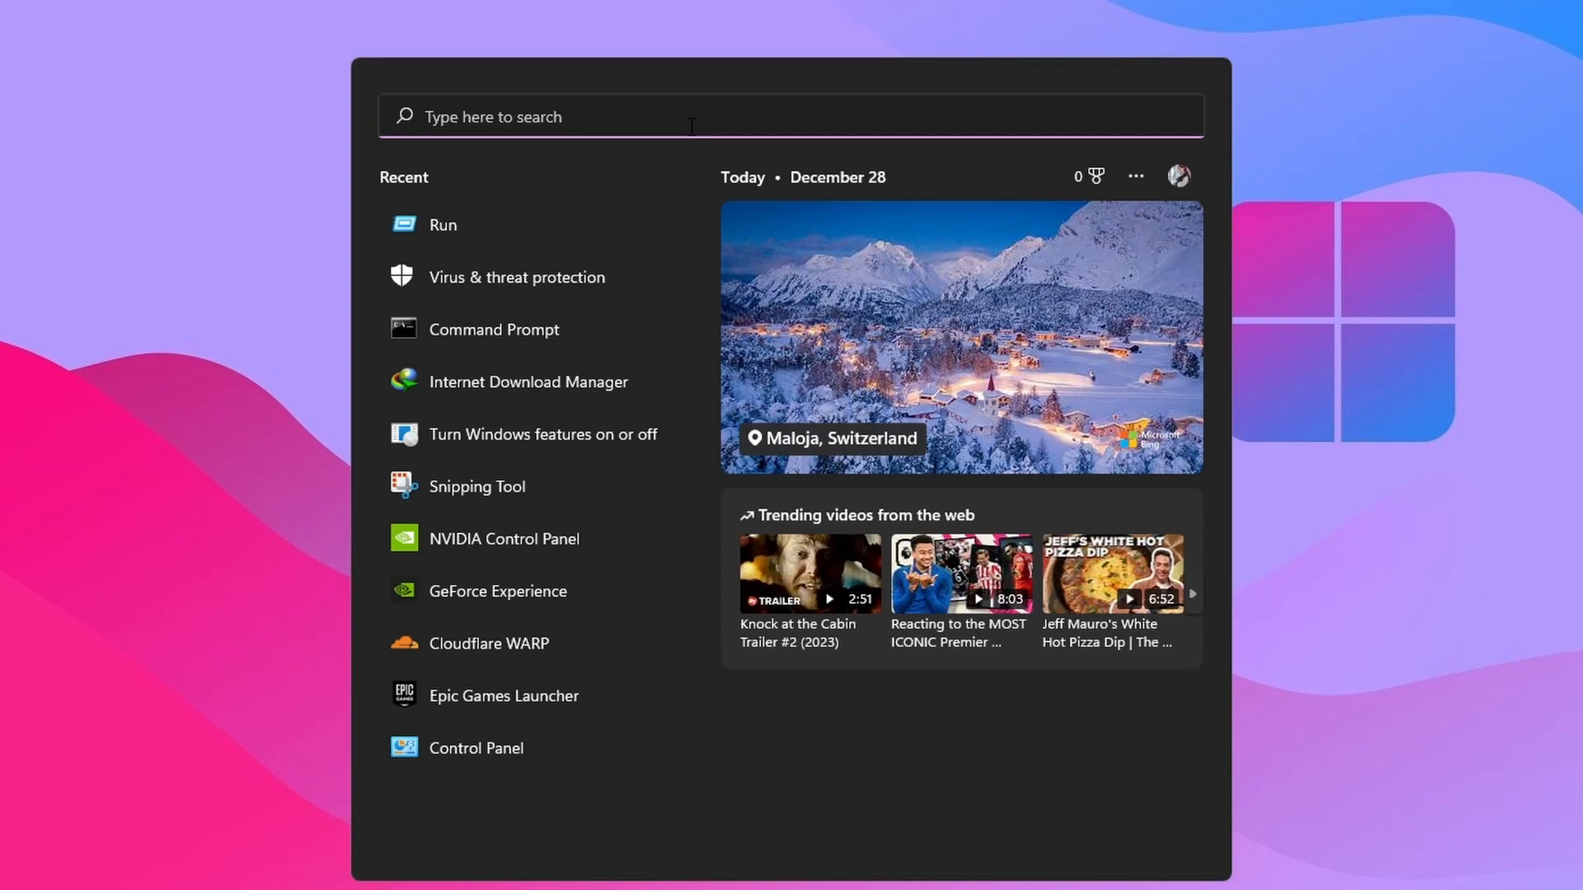
- Search the Start menu for 'settings'
text(settings)
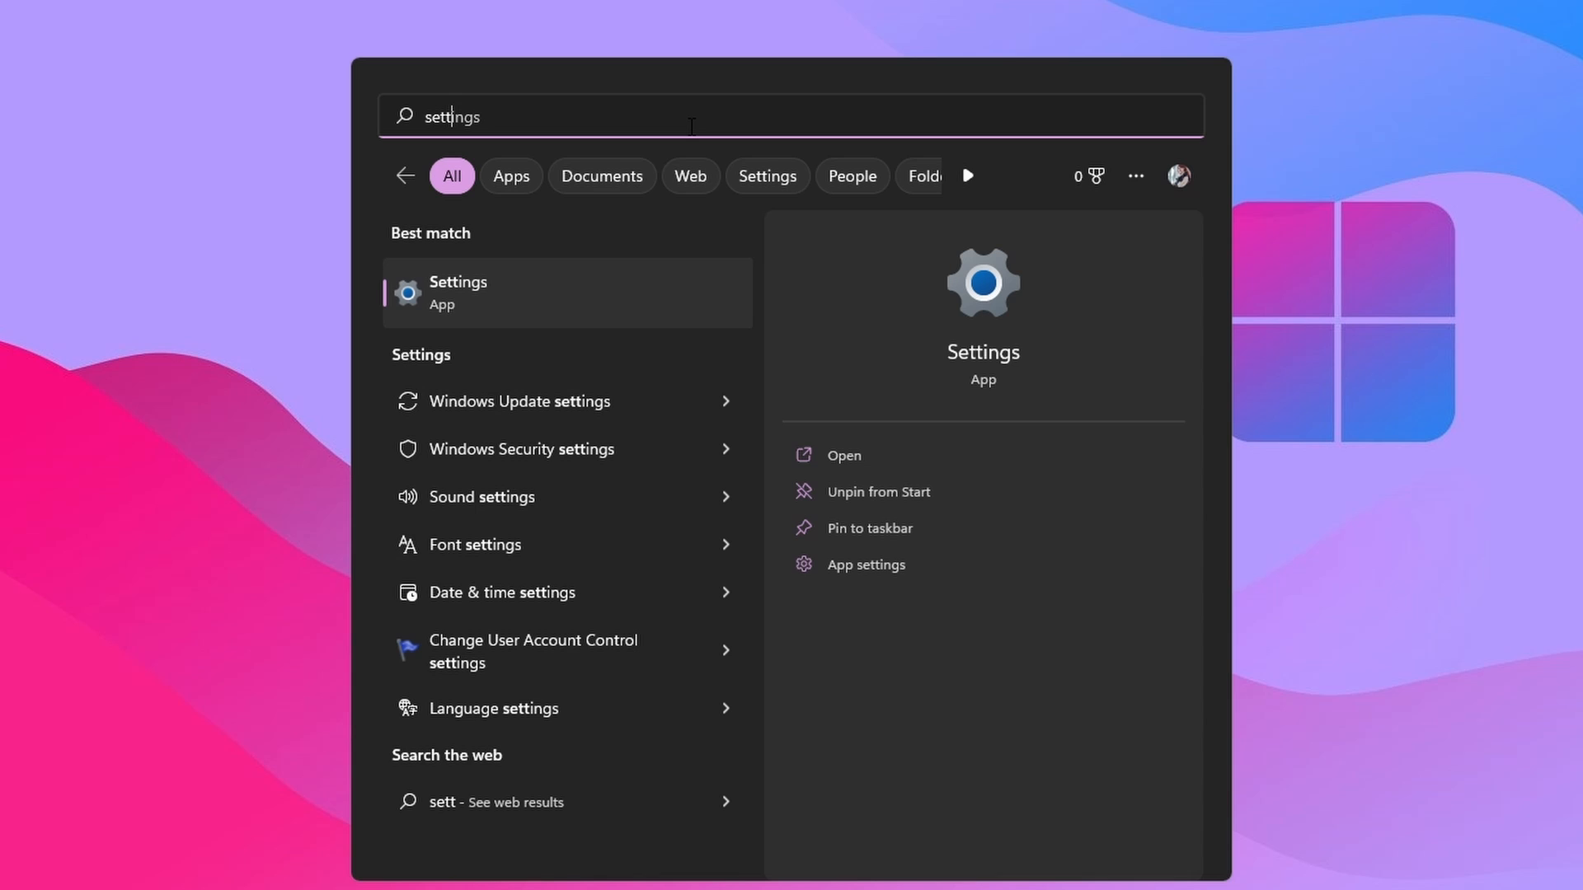
mouse_move(590, 310)
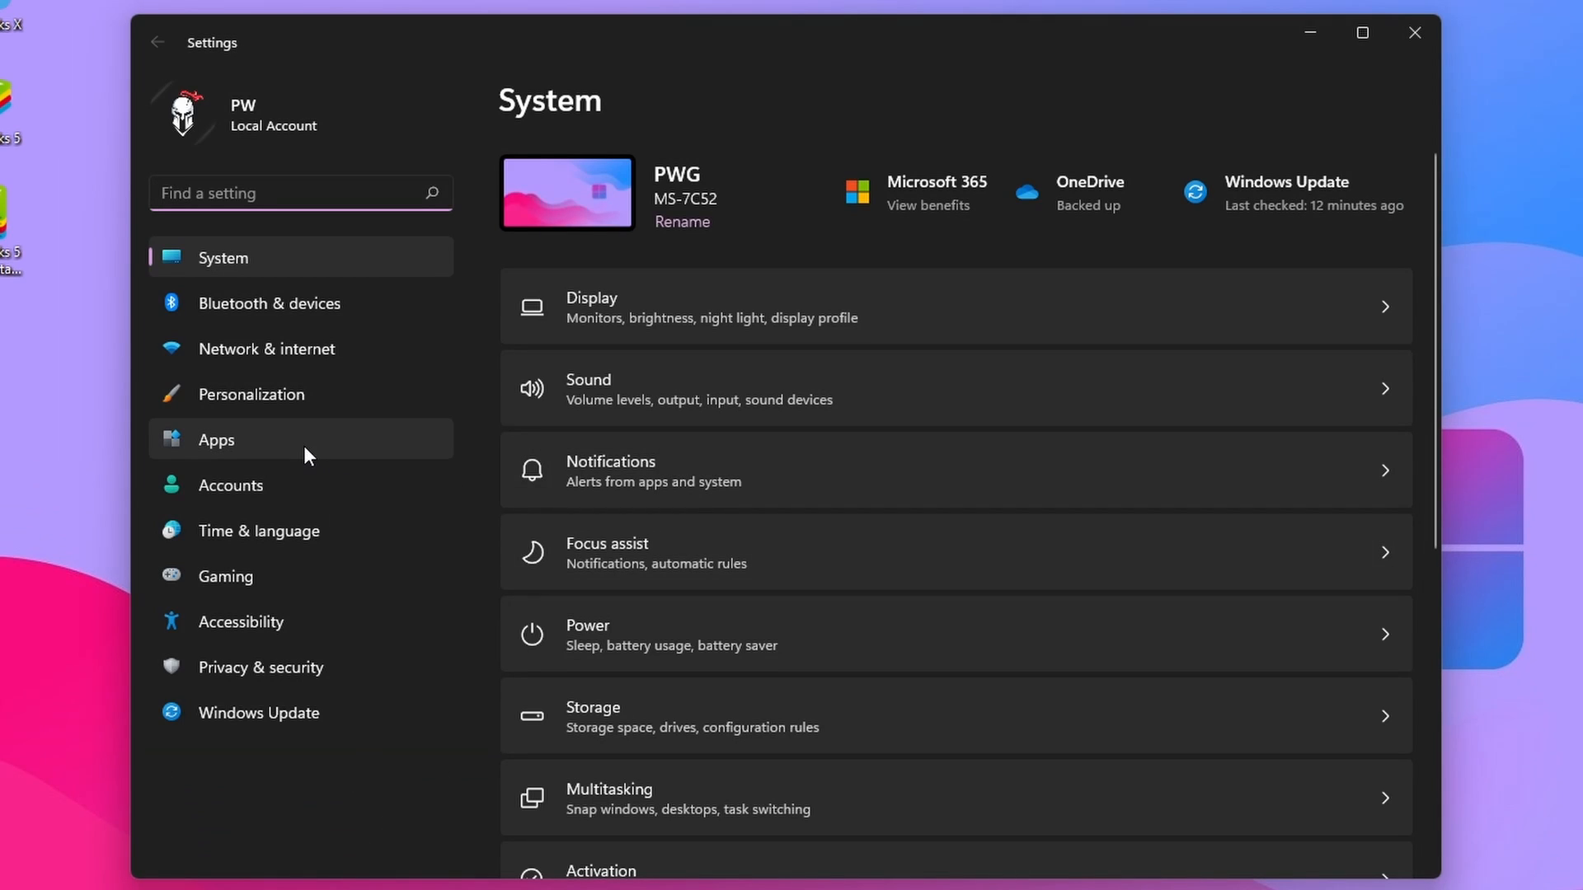
- Open Apps & features and scroll the installed-apps list down toward GameLoop
click(216, 440)
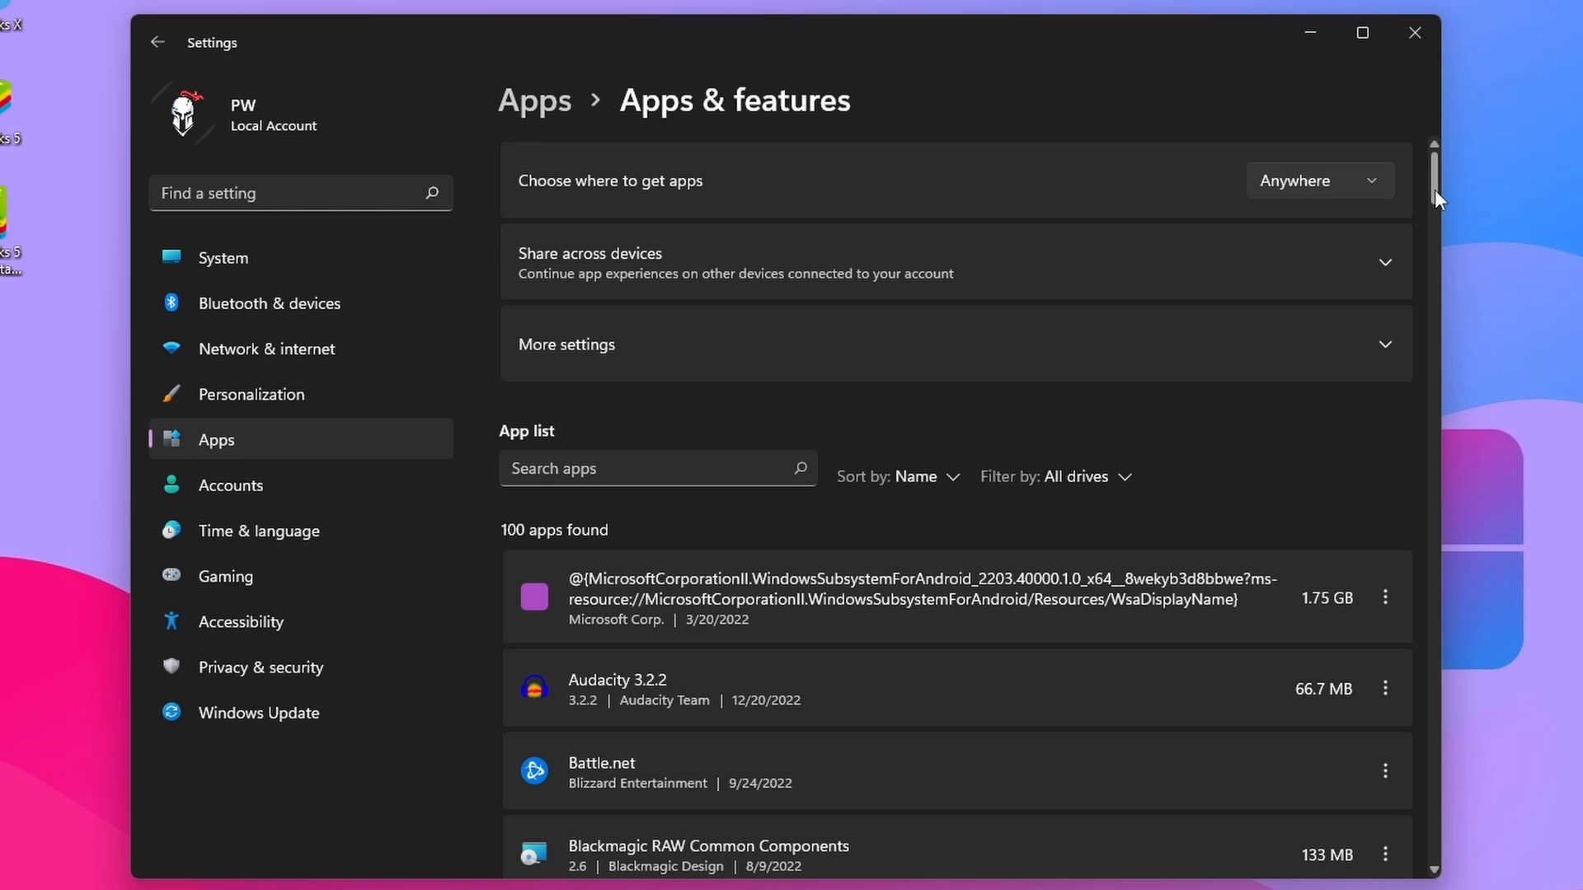
scroll(down, 3)
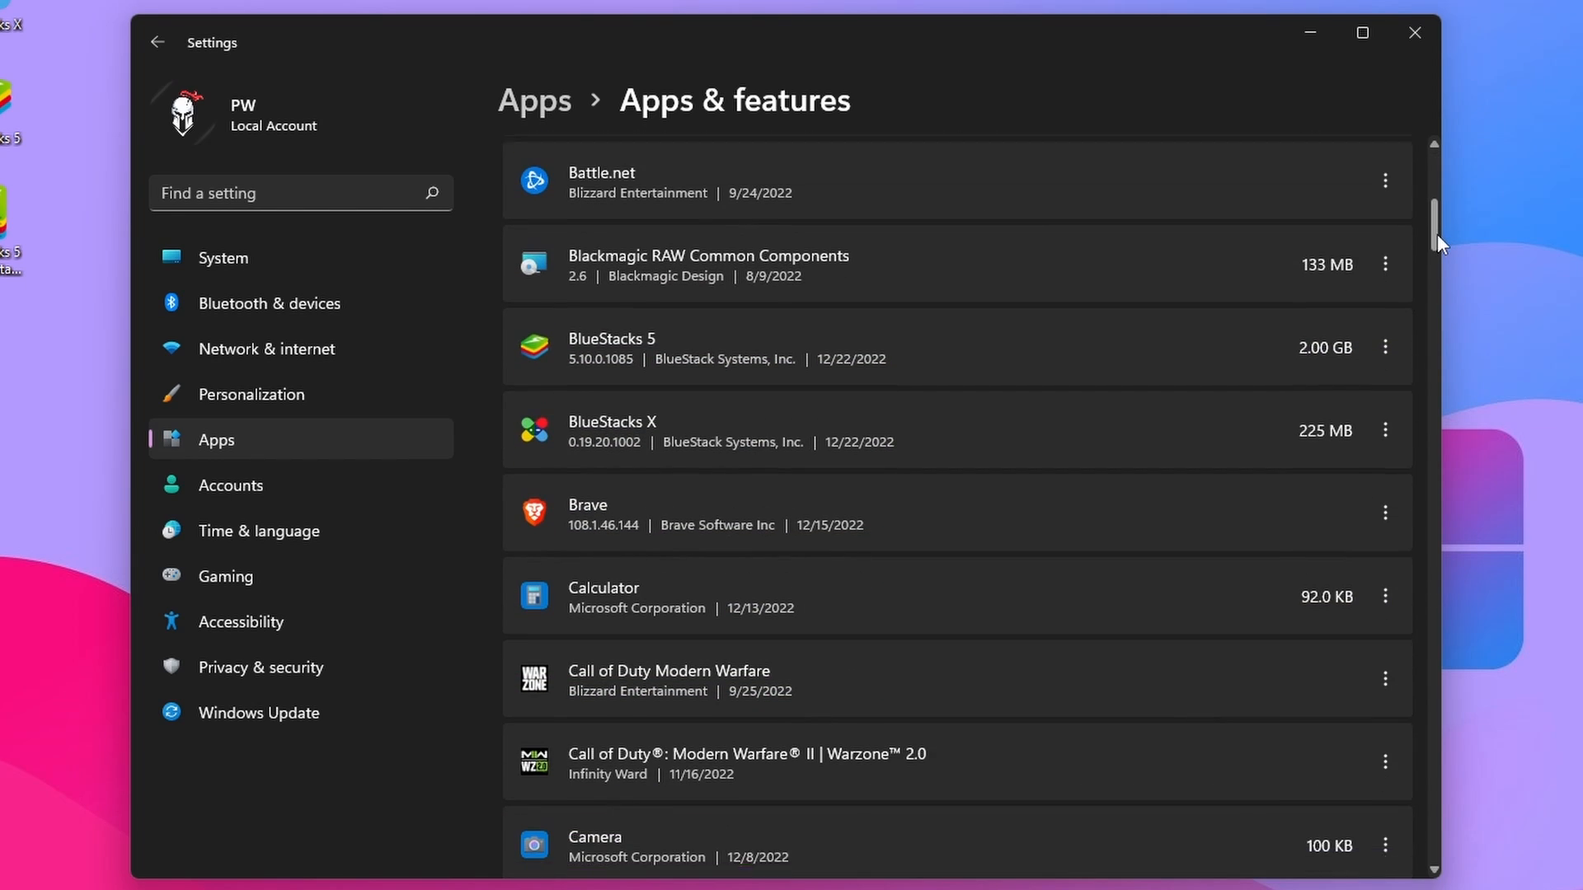
scroll(down, 3)
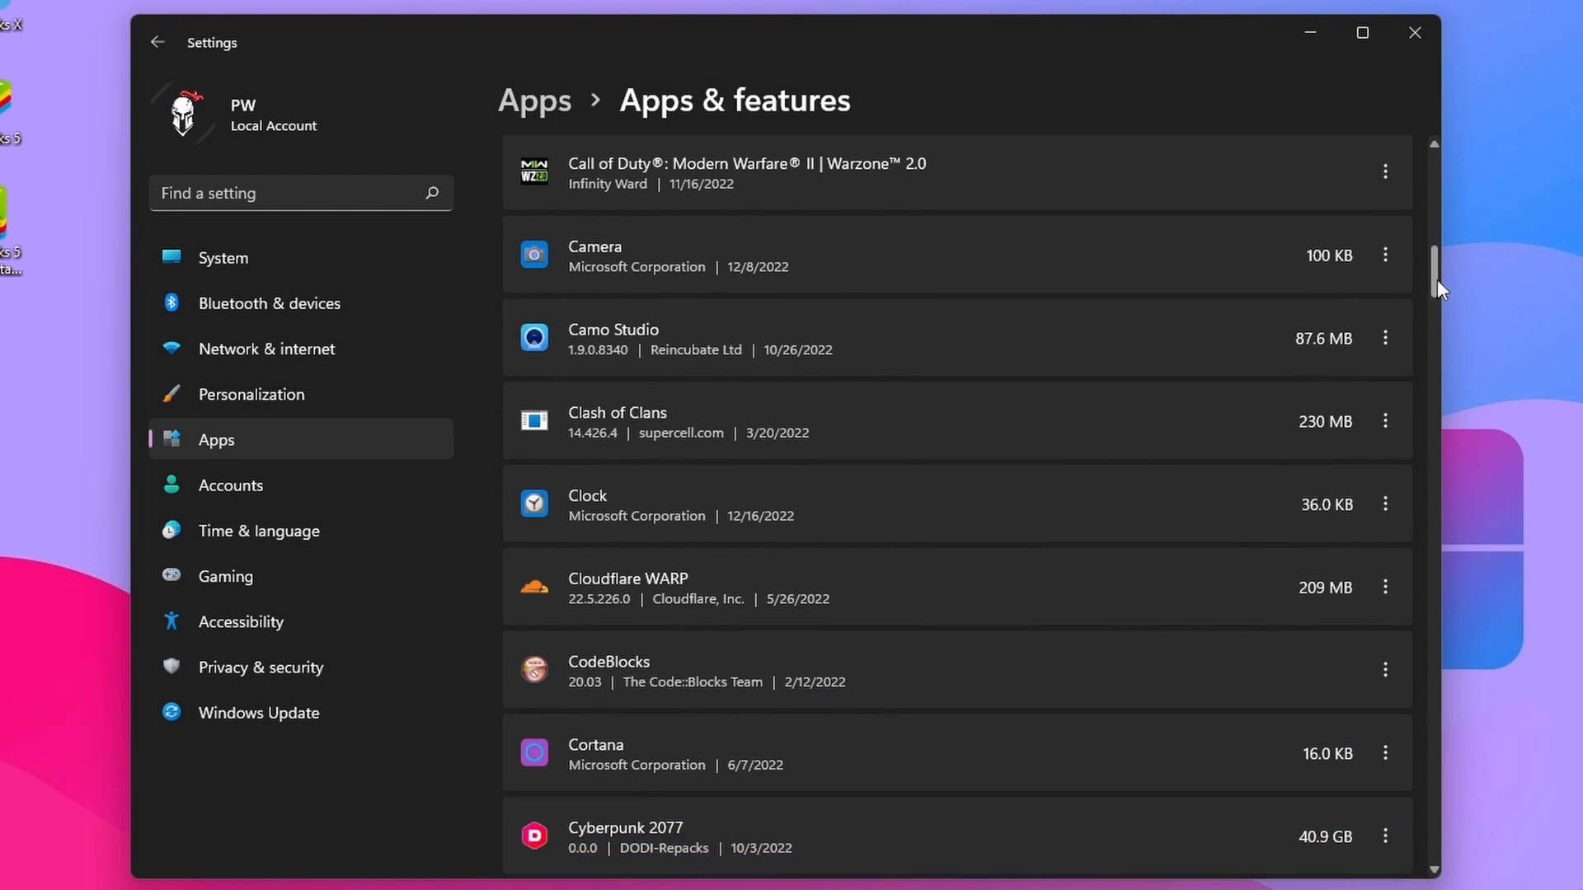
scroll(down, 3)
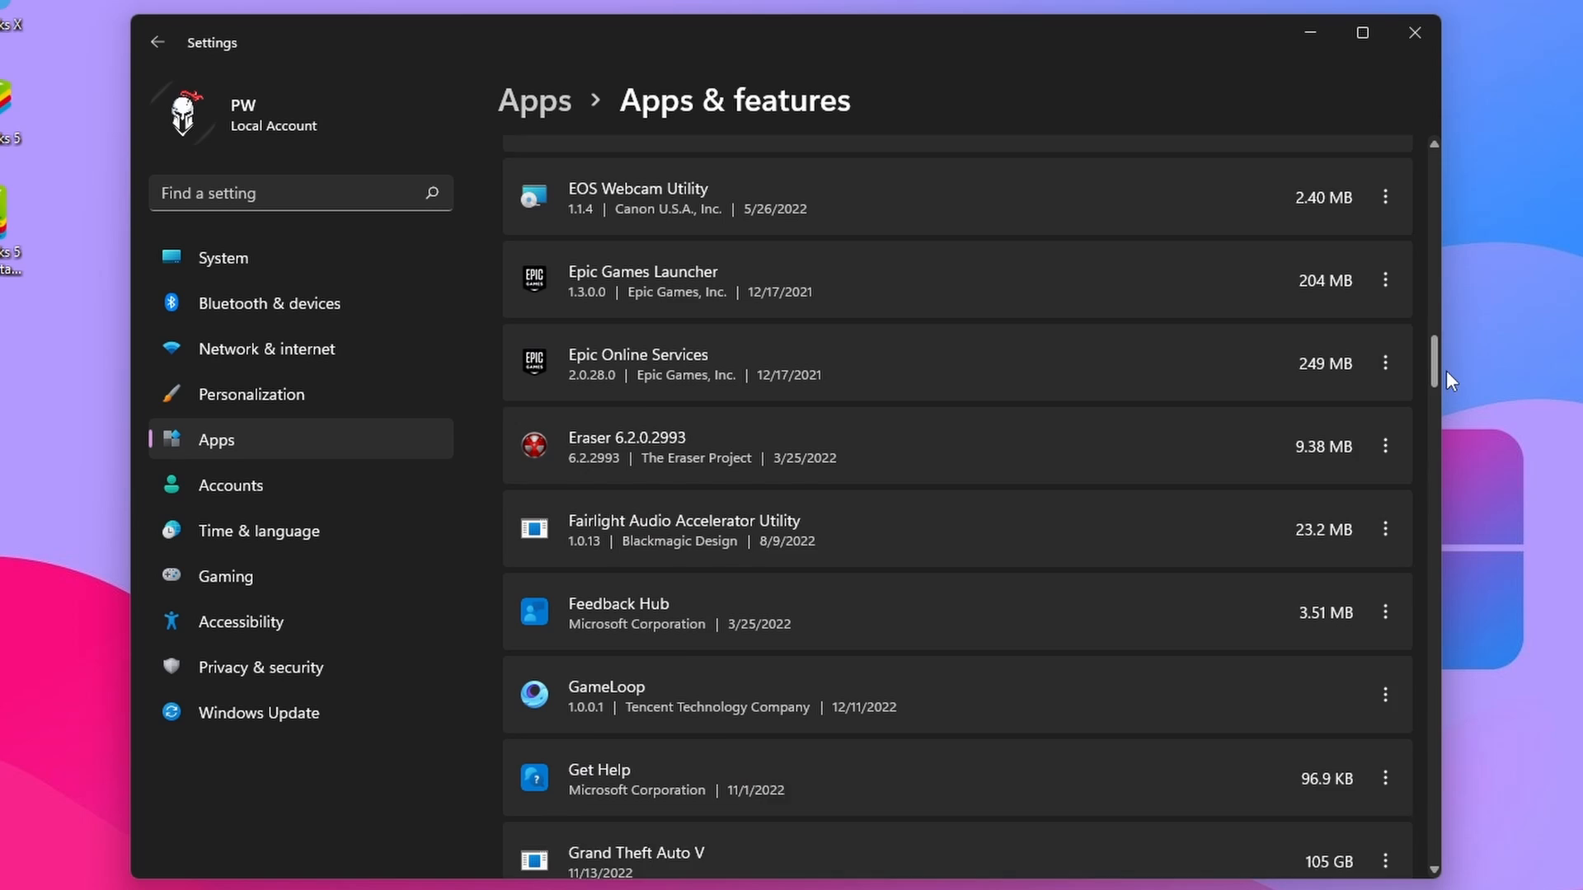
scroll(down, 3)
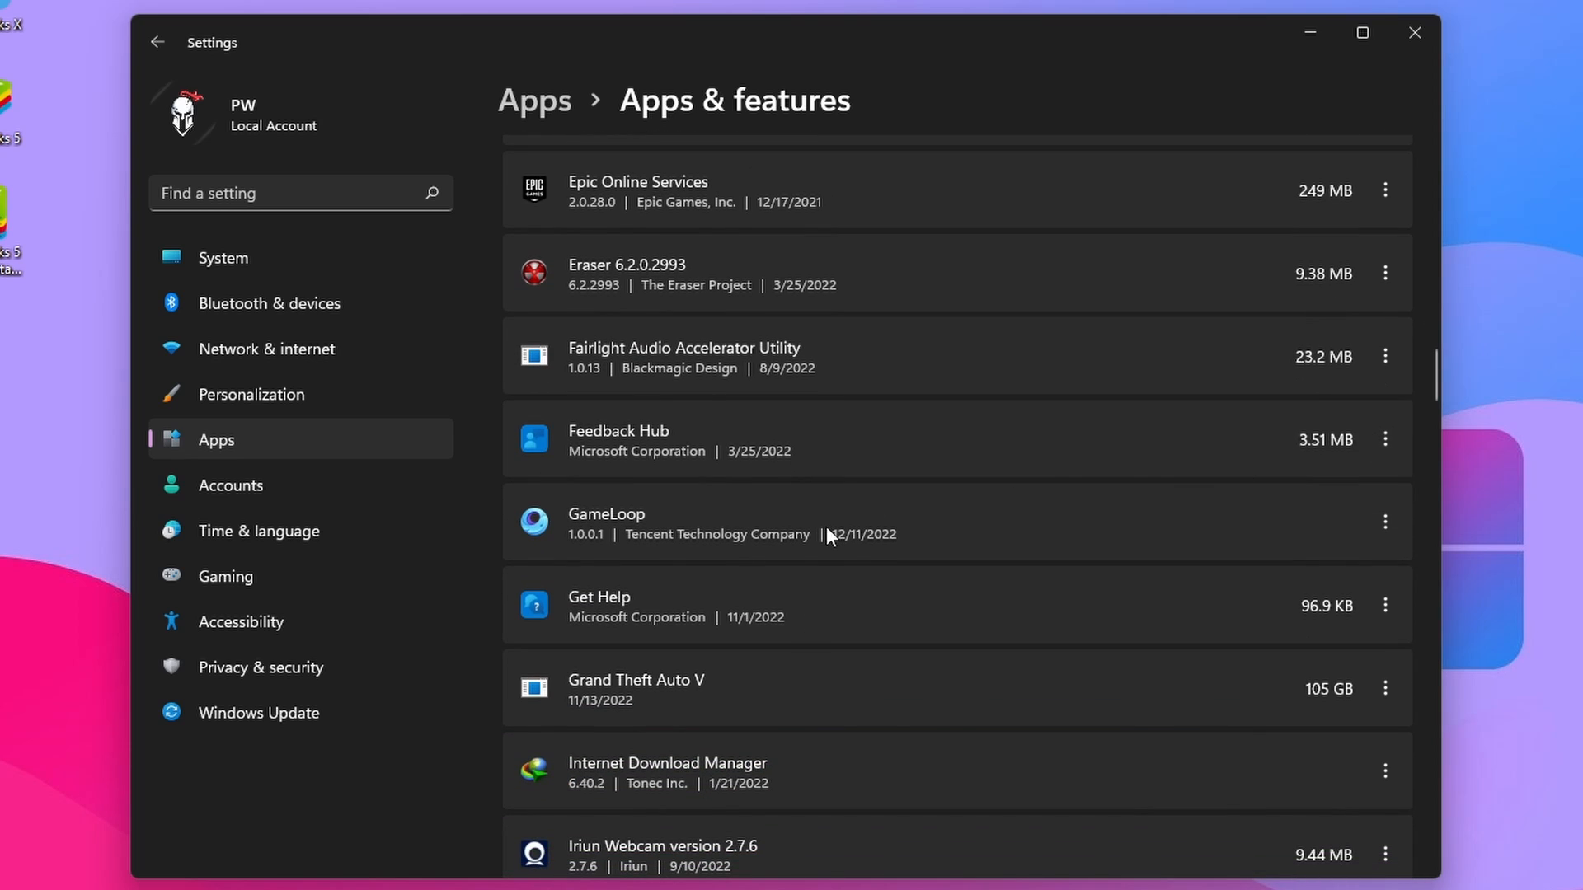
mouse_move(1384, 522)
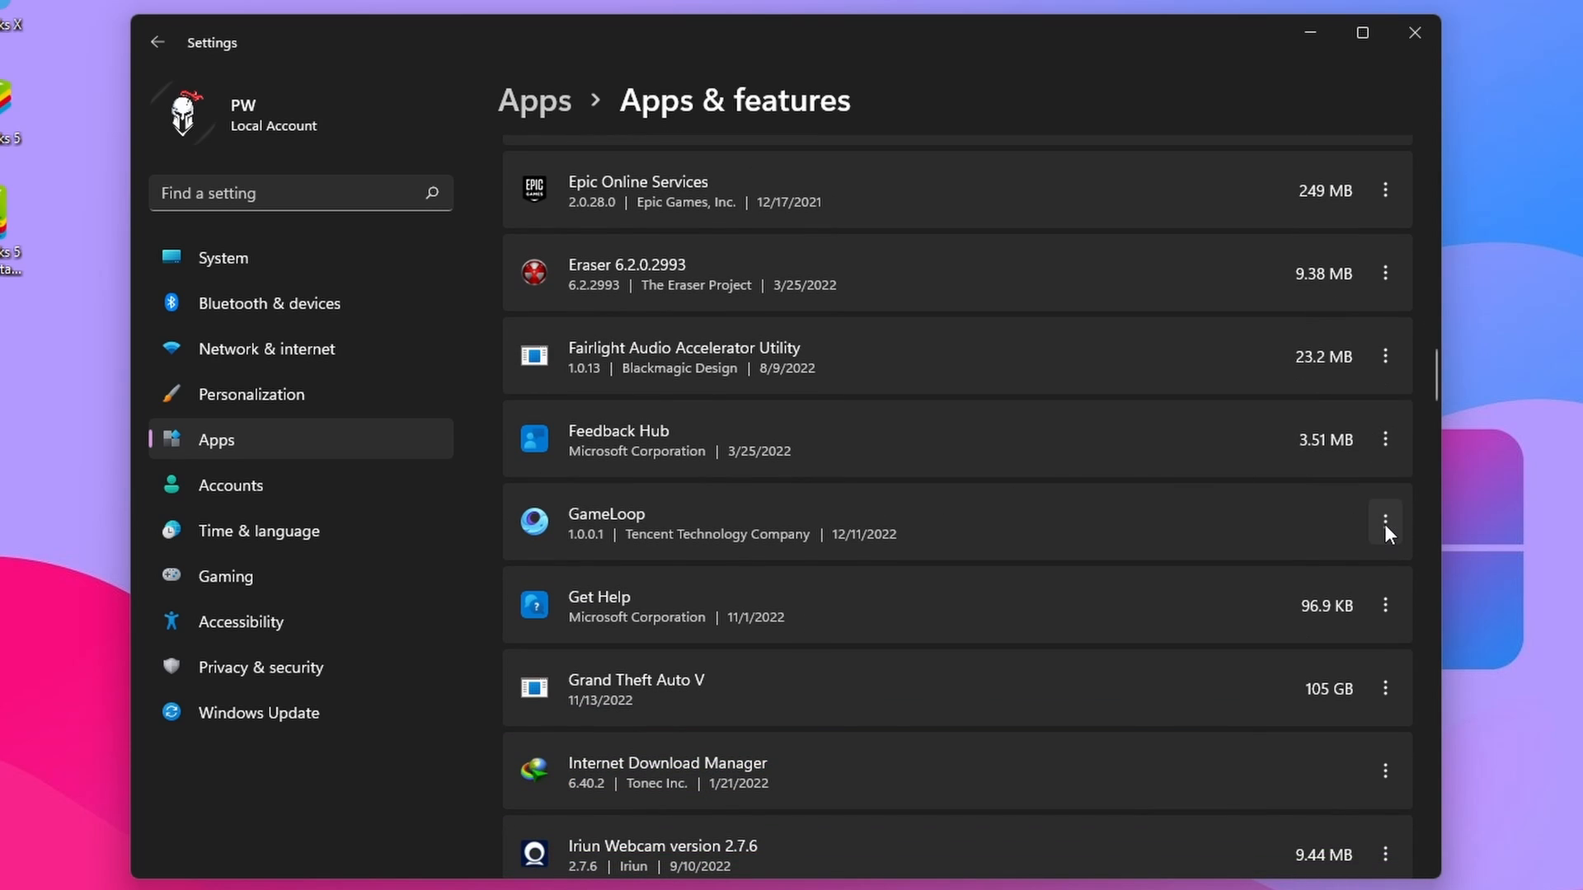
- Choose Uninstall from GameLoop's three-dot menu and confirm it
click(1384, 523)
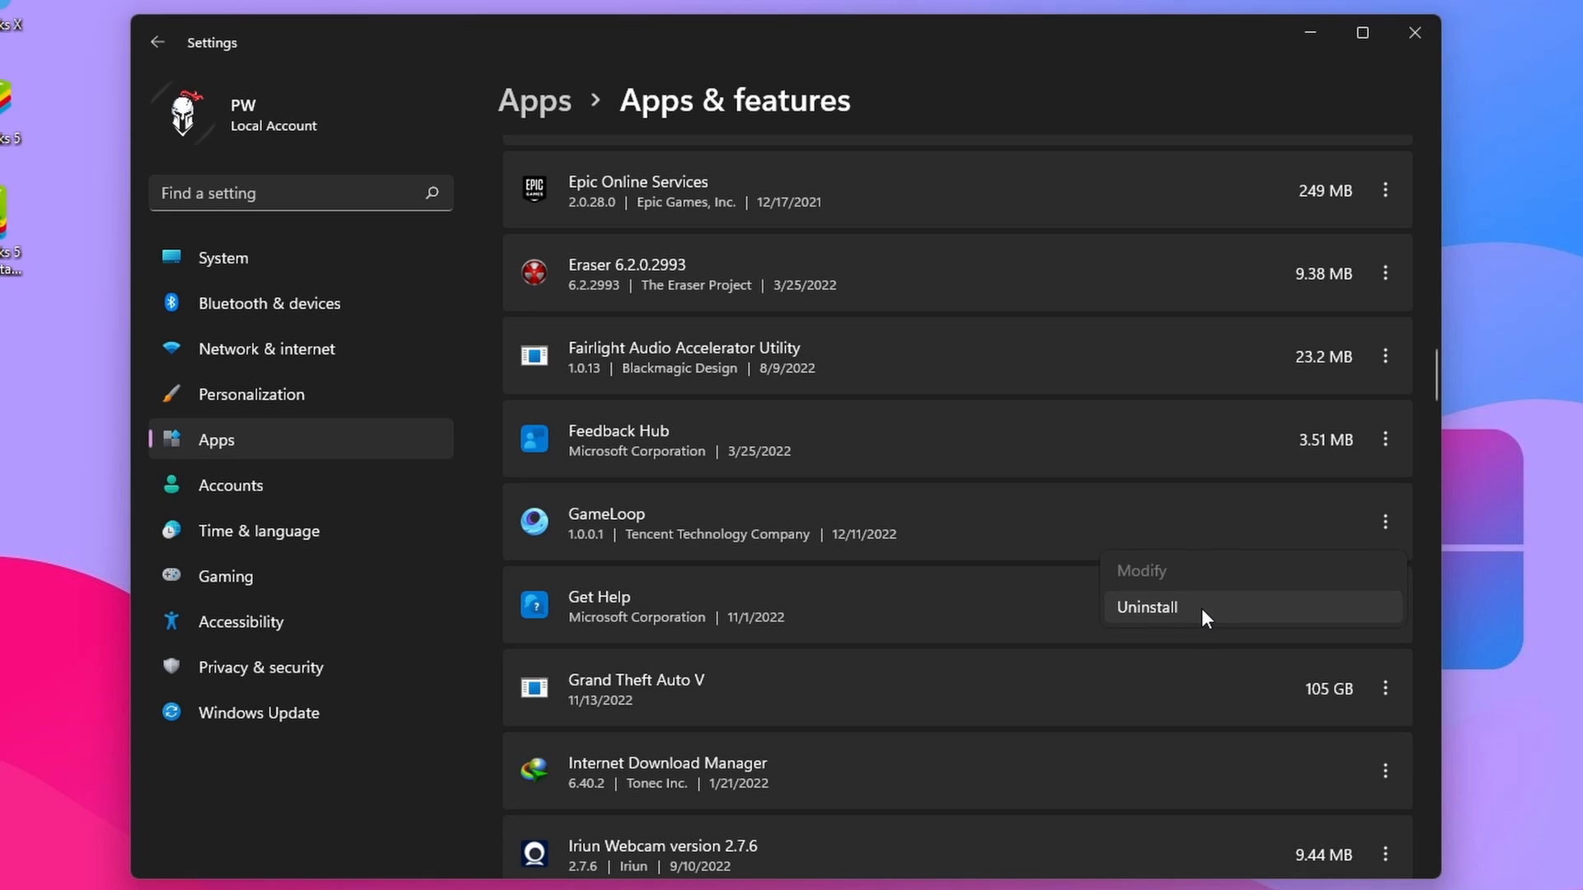
click(1146, 606)
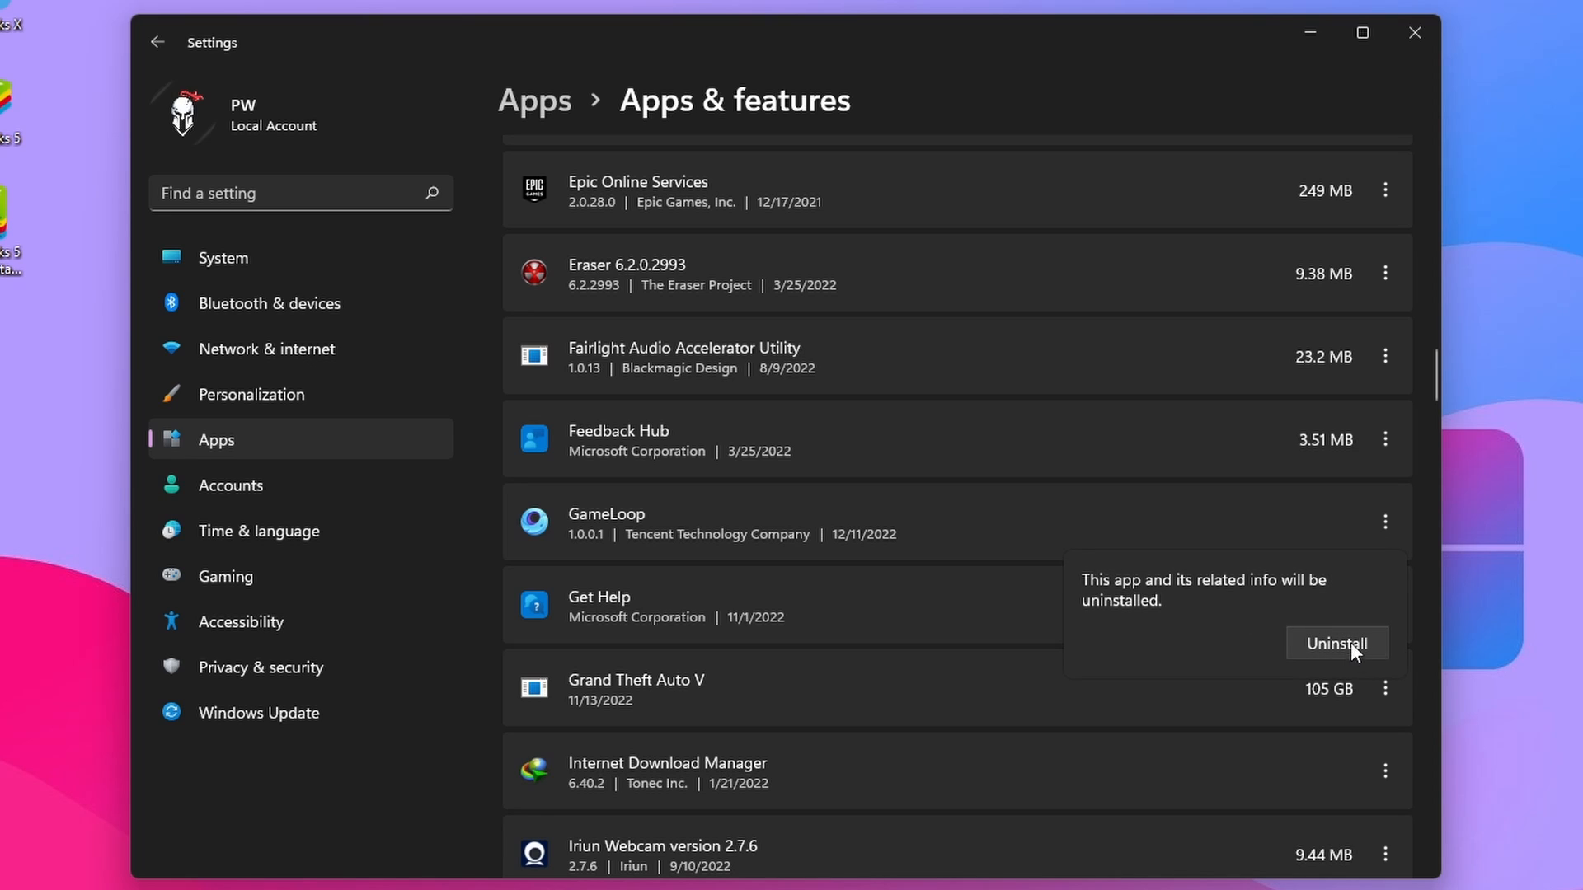
click(1336, 643)
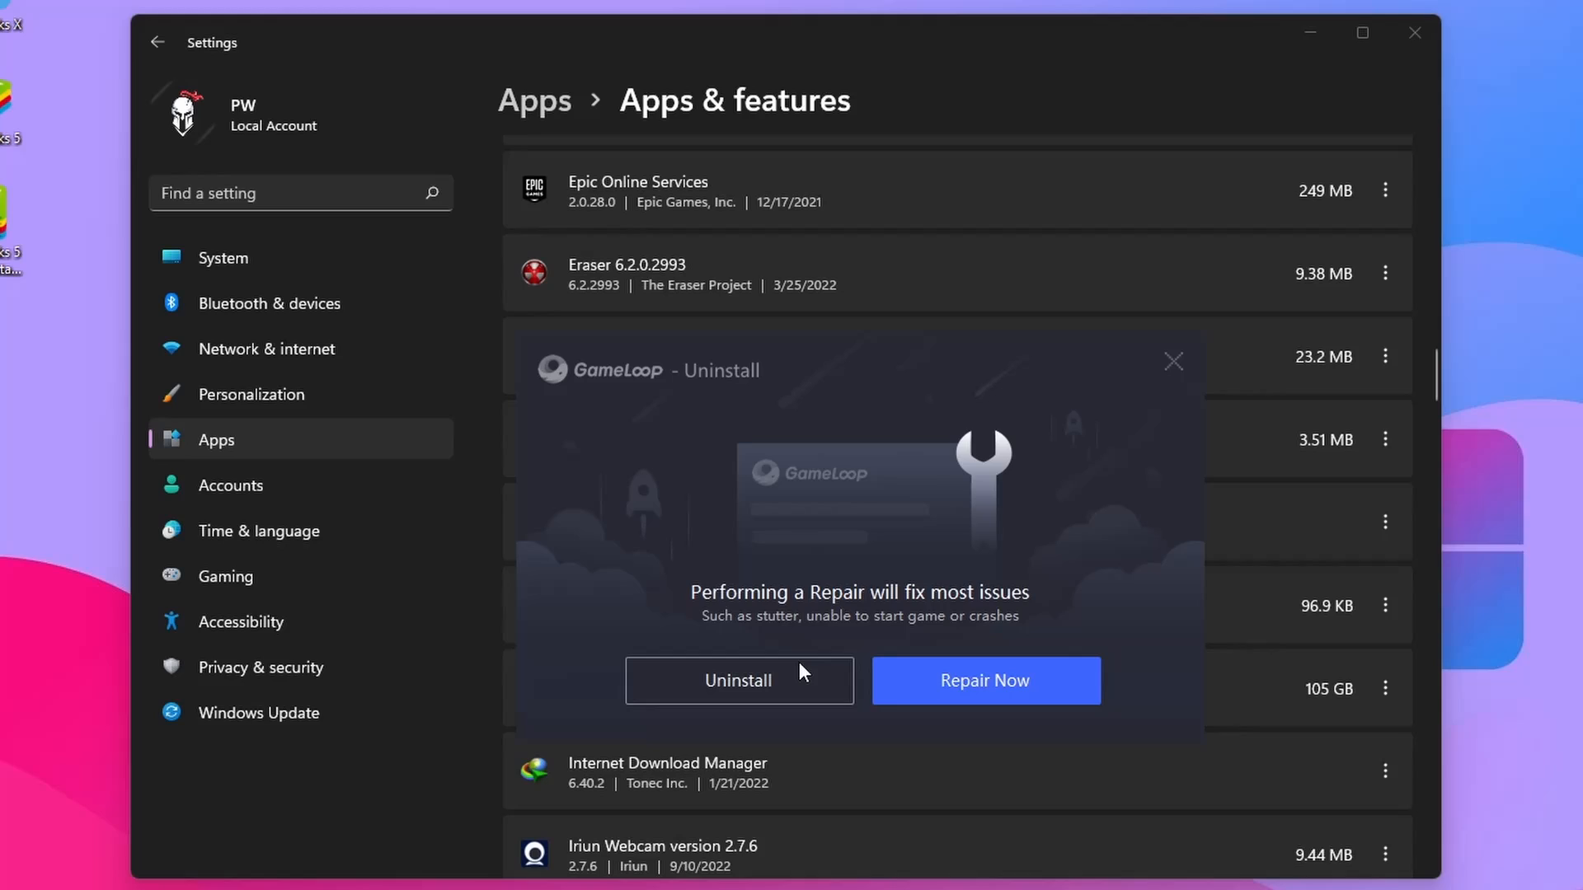
mouse_move(998, 702)
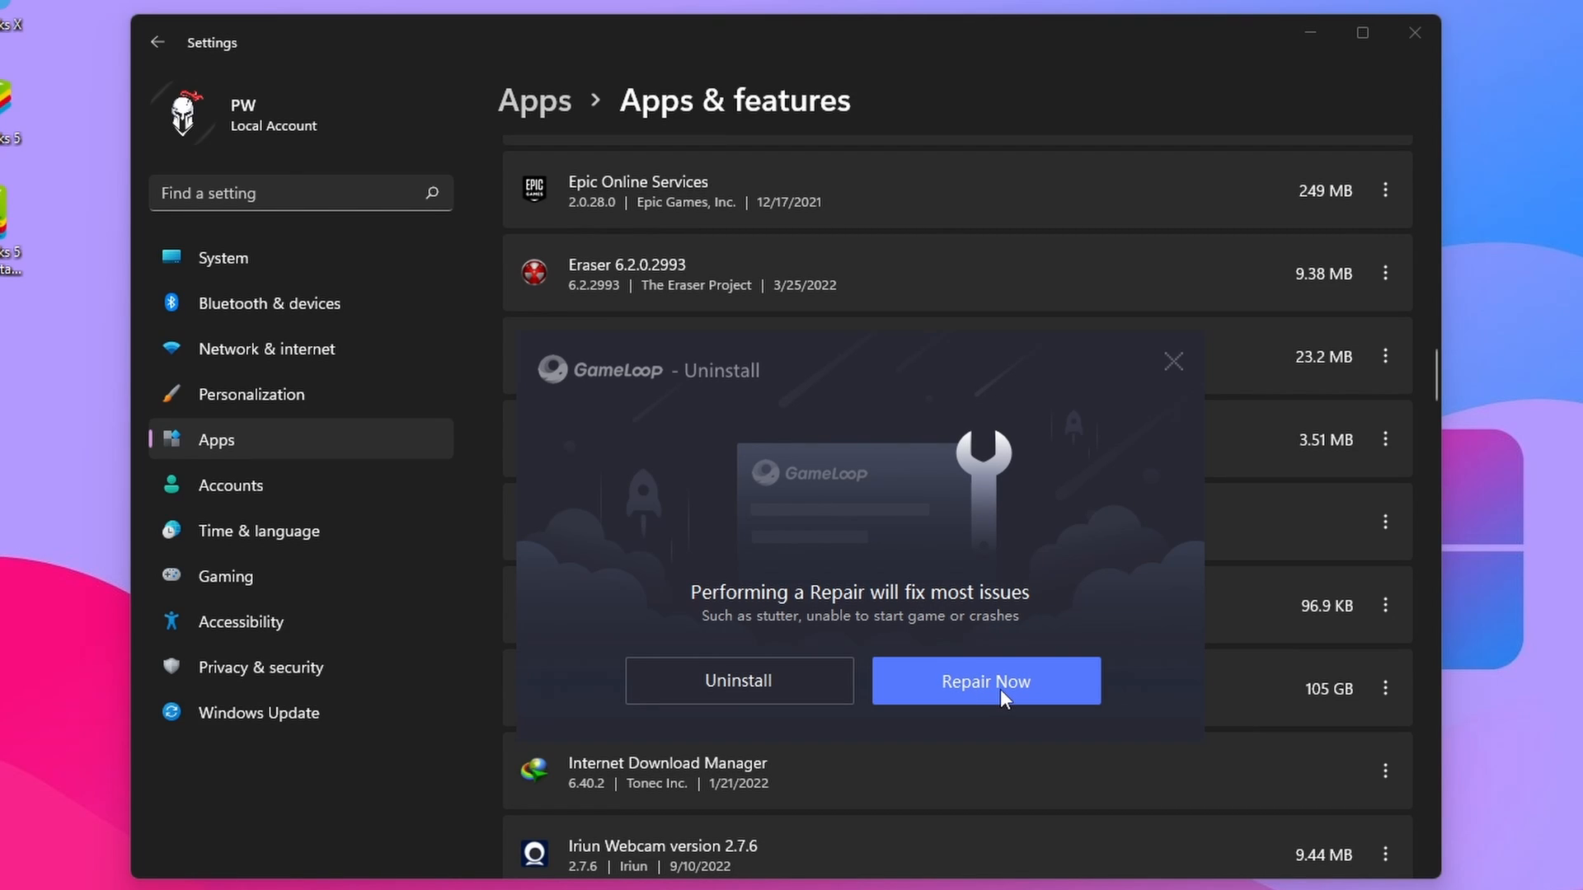
- Choose Repair Now in the GameLoop uninstaller and wait for 'Repair successful'
click(985, 680)
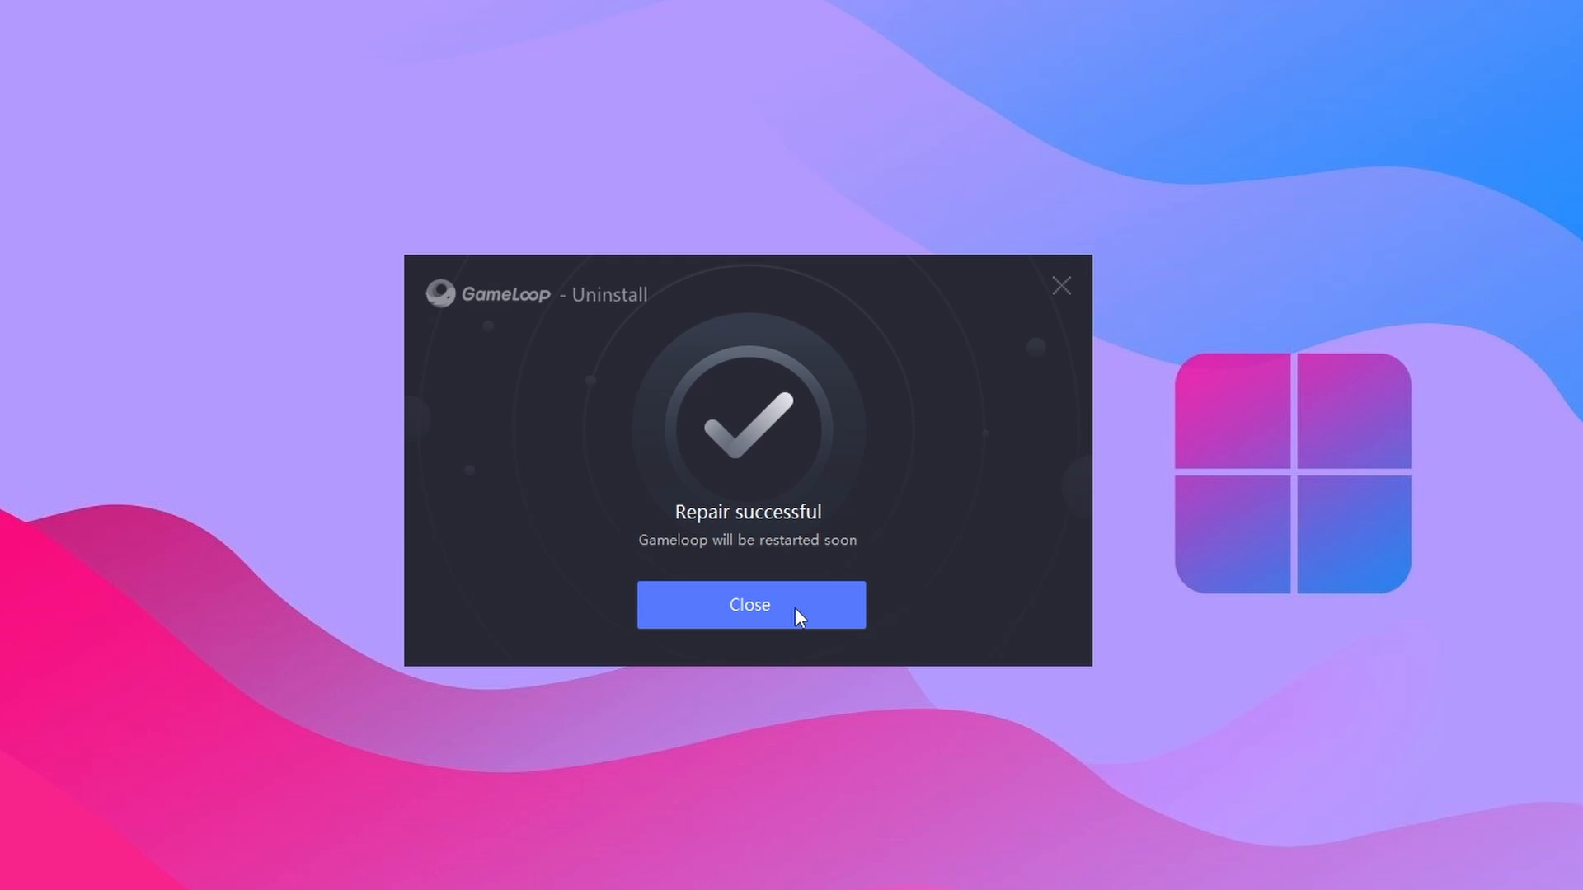
click(750, 604)
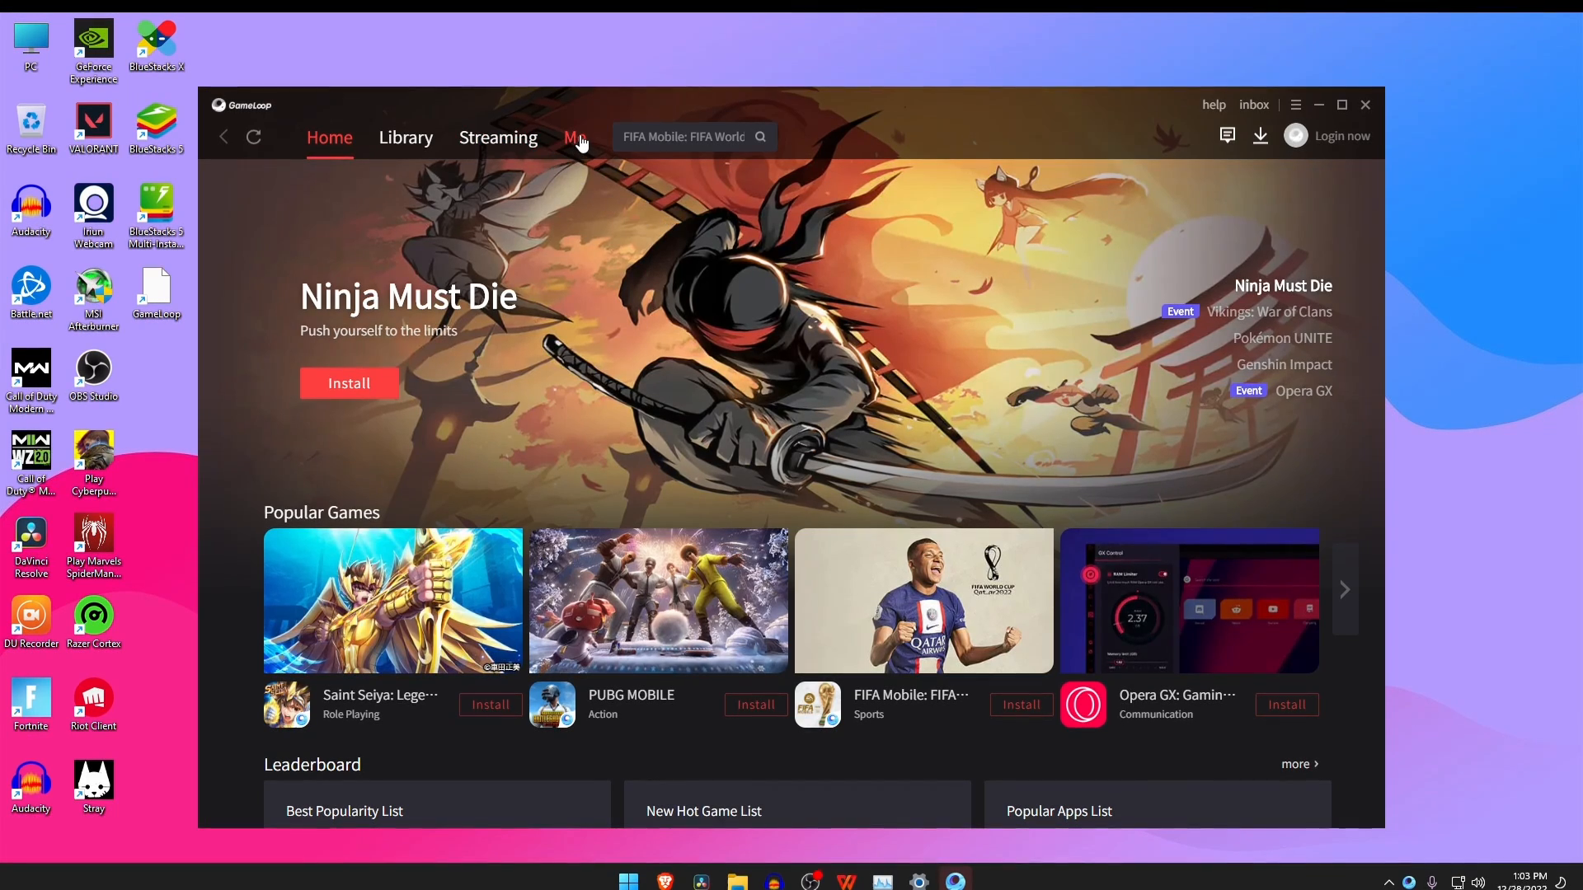
- Switch GameLoop to the Me tab listing Garena Free Fire and Google Play Store
click(575, 136)
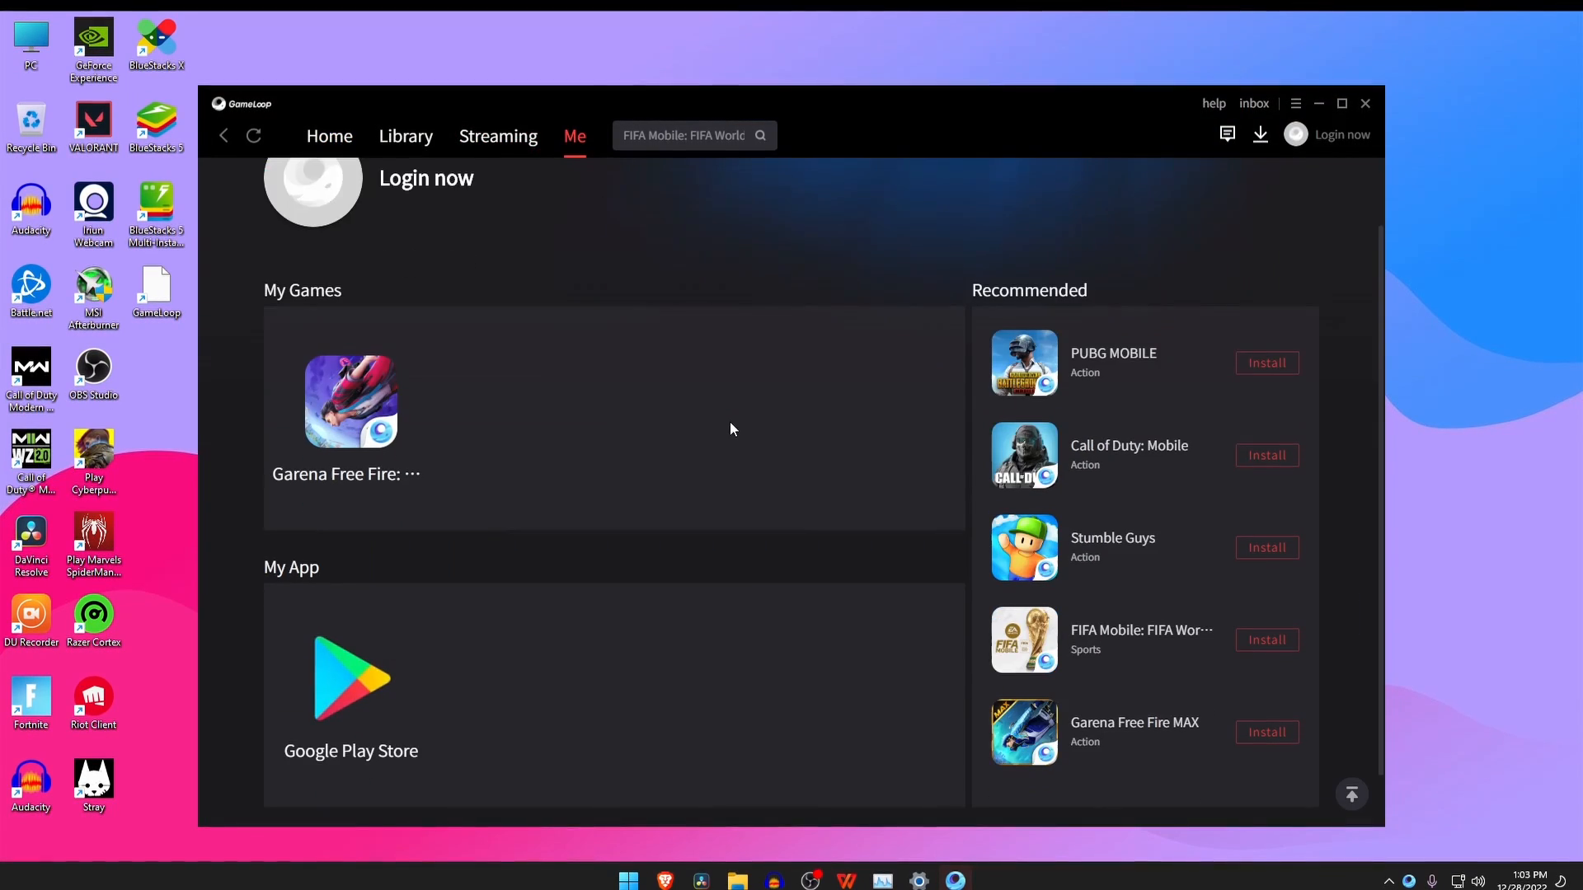